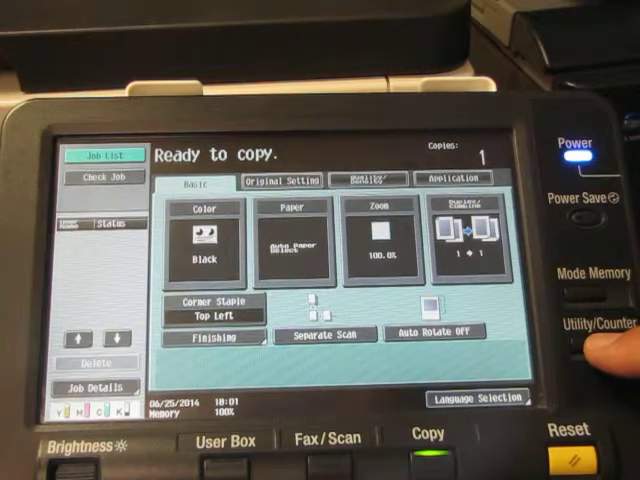
Bring up the Utility menu from the Ready to copy screen.
{"action": "left_click", "coordinate": [592, 350]}
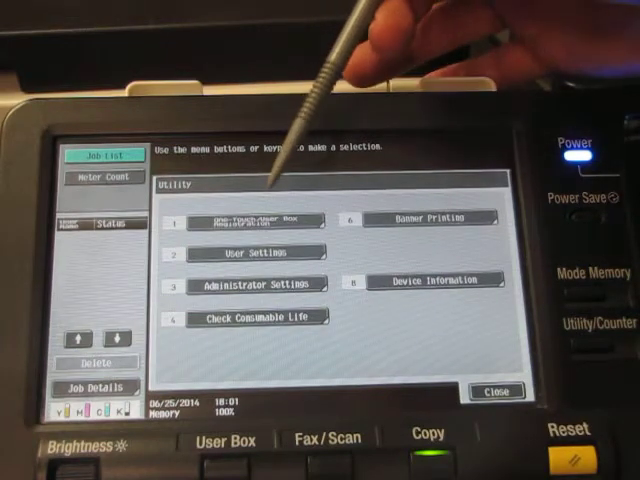
{"action": "mouse_move", "coordinate": [270, 290]}
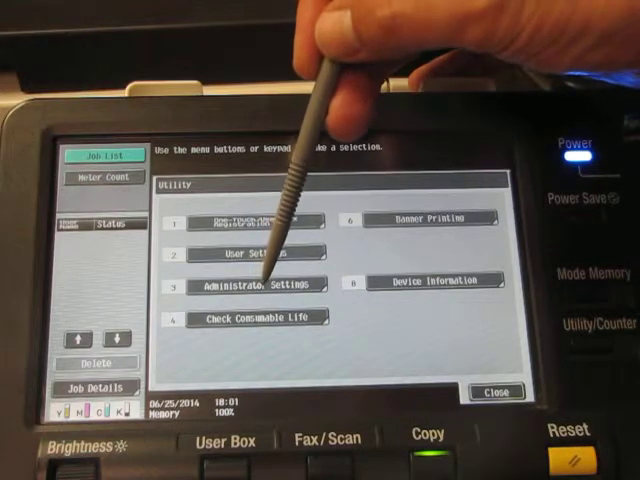
Enter Administrator Settings with the admin password and reach User Auth/Account Track General Settings.
{"action": "left_click", "coordinate": [250, 284]}
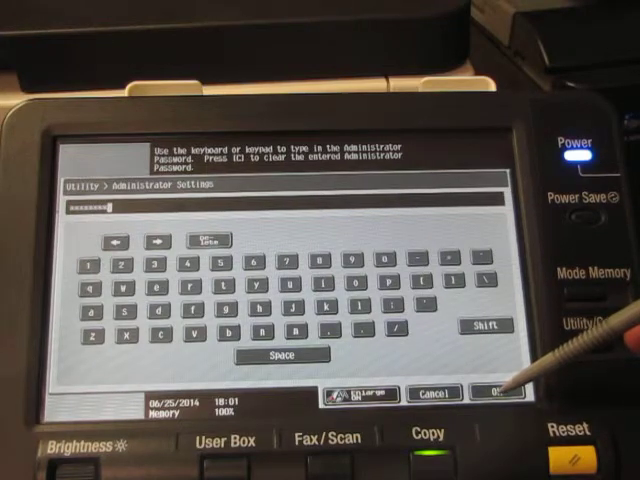
{"action": "left_click", "coordinate": [492, 392]}
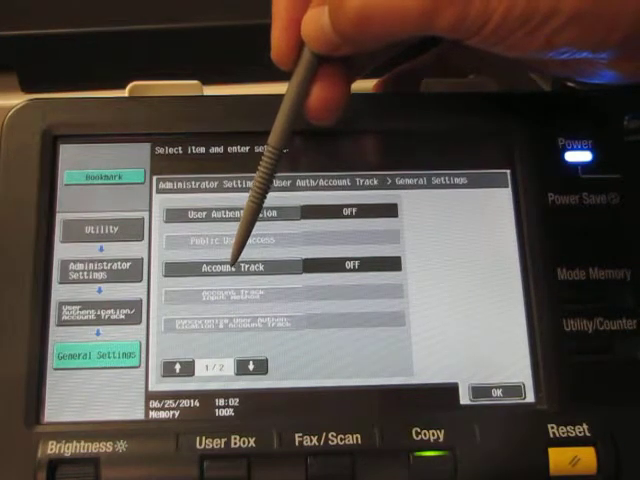
Turn Account Track ON with Password Only as its input method.
{"action": "left_click", "coordinate": [232, 264]}
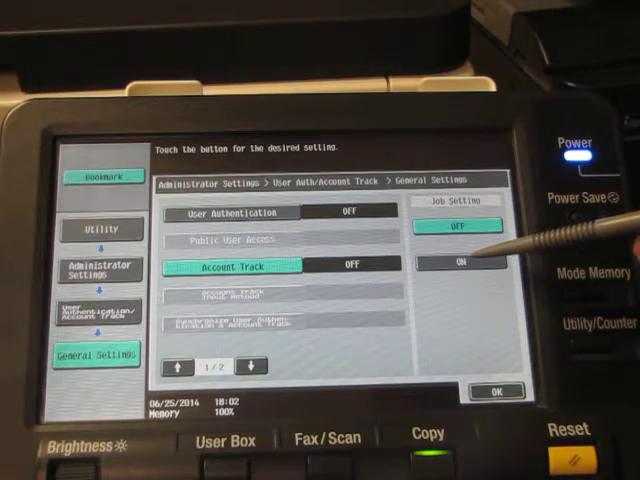
{"action": "left_click", "coordinate": [456, 262]}
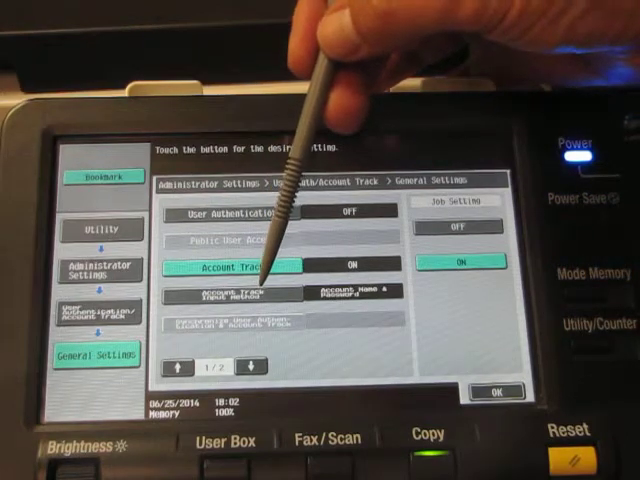
{"action": "mouse_move", "coordinate": [260, 290]}
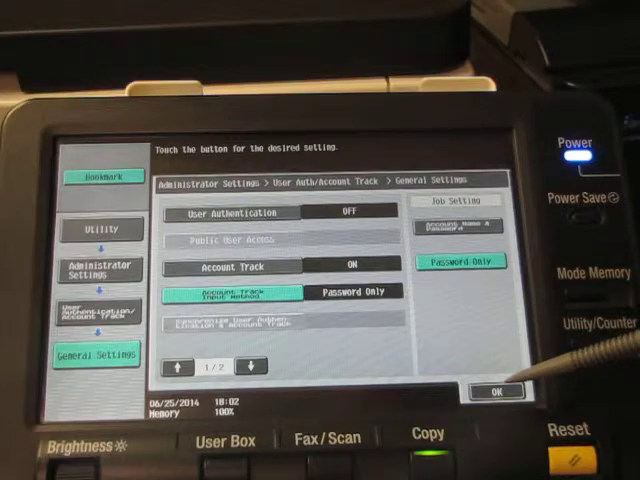
Apply the new Account Track settings, bringing up the clear-all-data confirmation.
{"action": "left_click", "coordinate": [496, 388]}
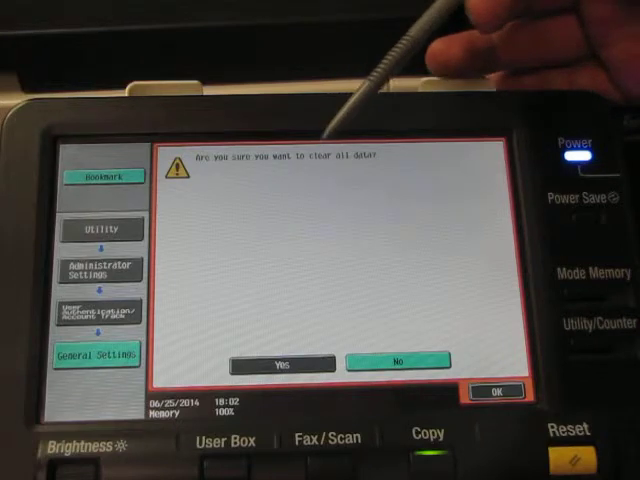
{"action": "mouse_move", "coordinate": [270, 210]}
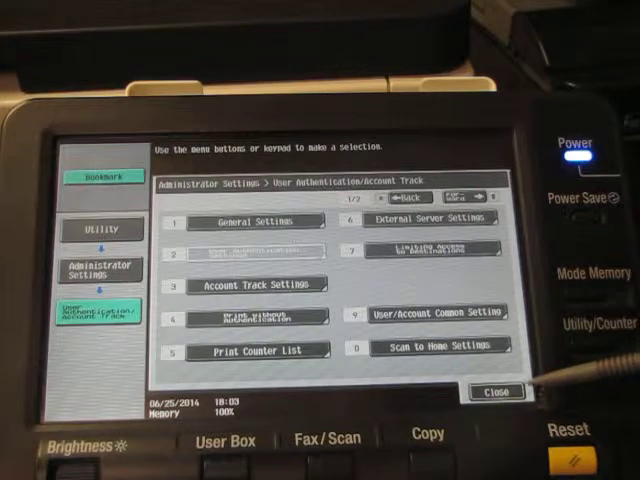
Confirm the prompt and leave User Auth/Account Track back to the Administrator Settings menu.
{"action": "left_click", "coordinate": [400, 194]}
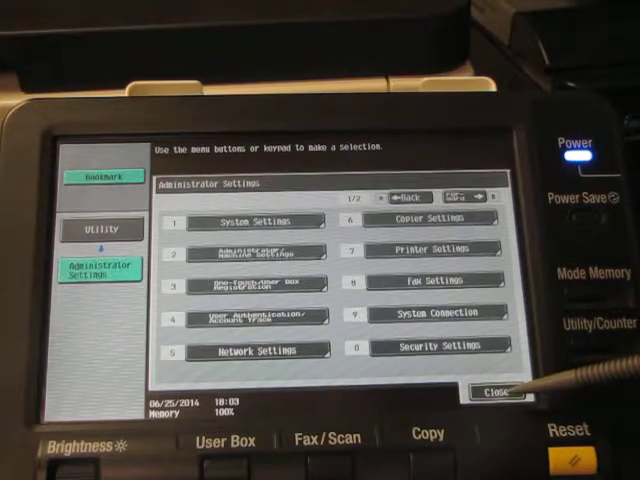